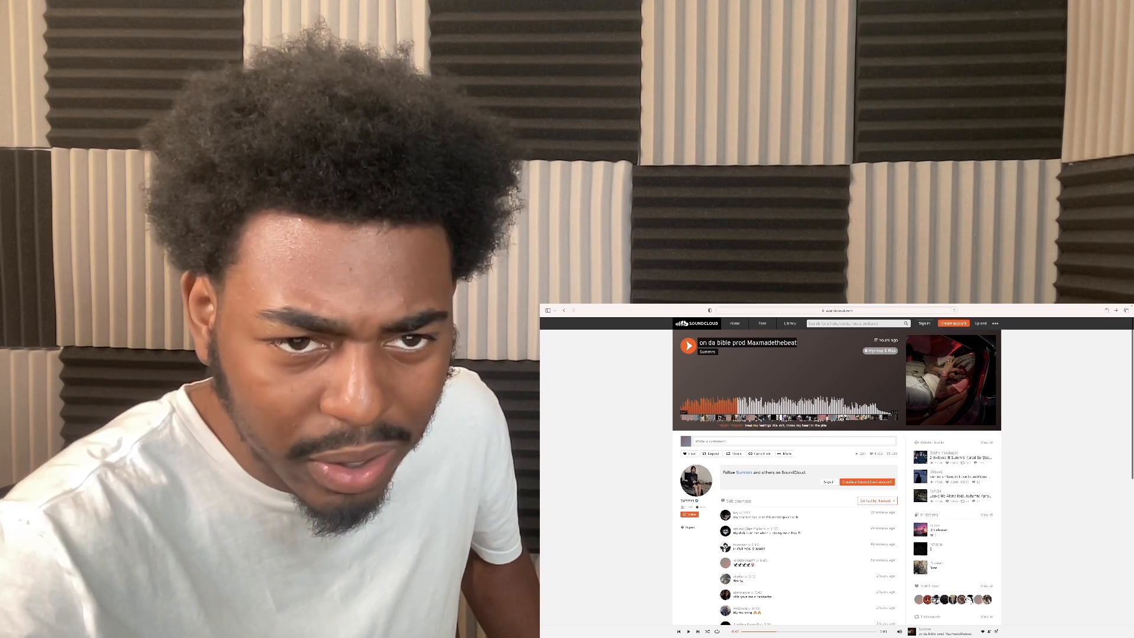
Step: Go from the 'on da bible' track page to the Summrs profile's Tracks list
scroll("down", 3)
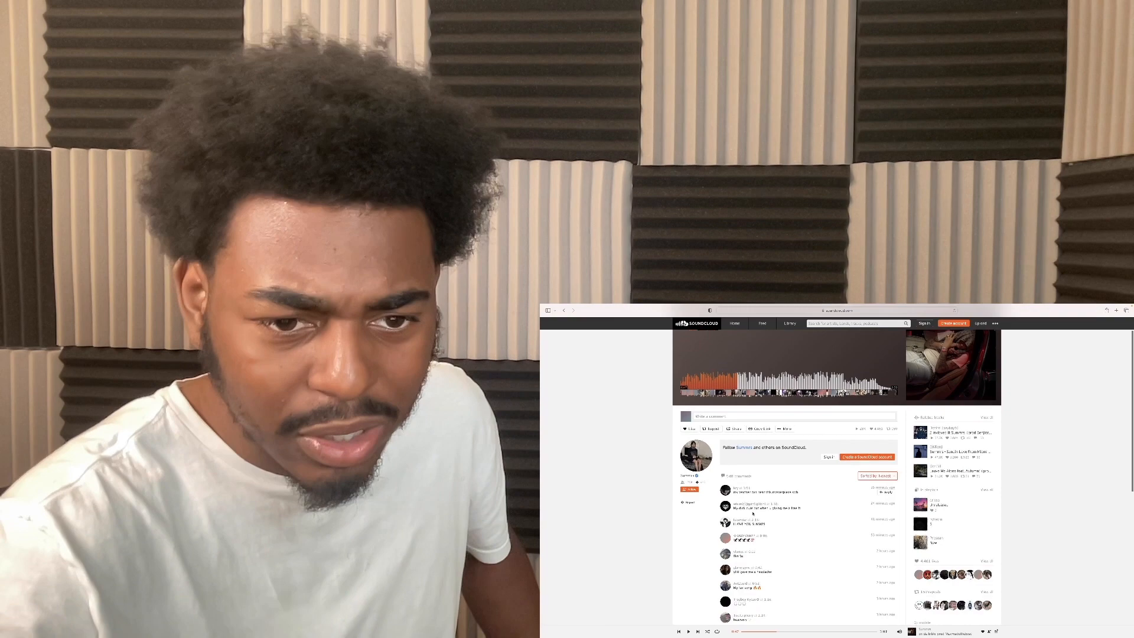
scroll("down", 3)
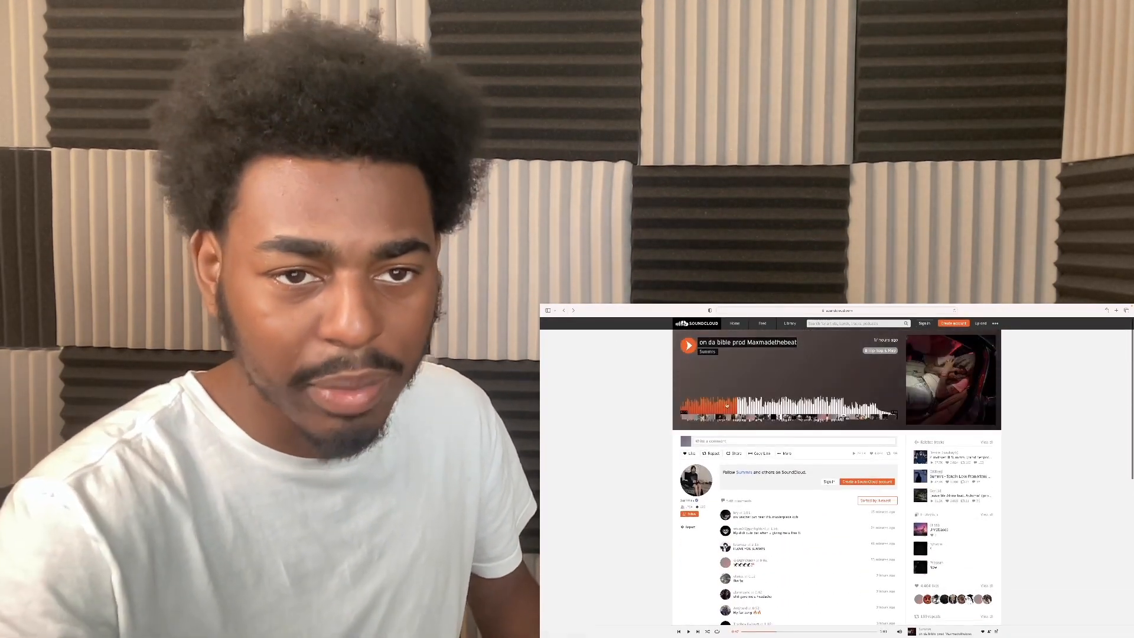
left_click(688, 345)
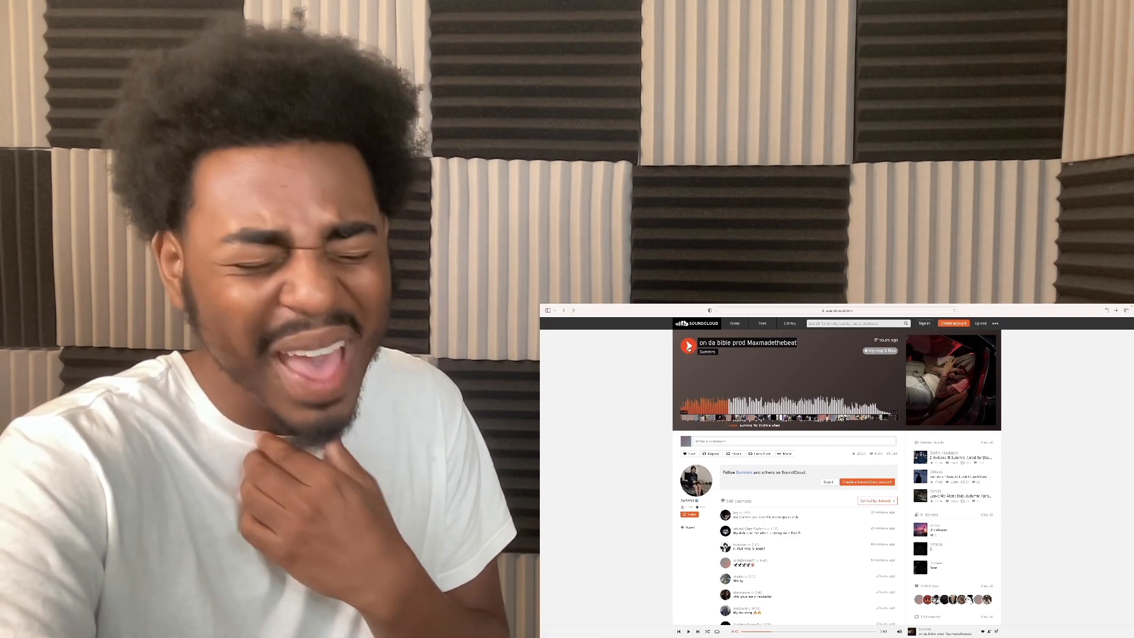
left_click(688, 346)
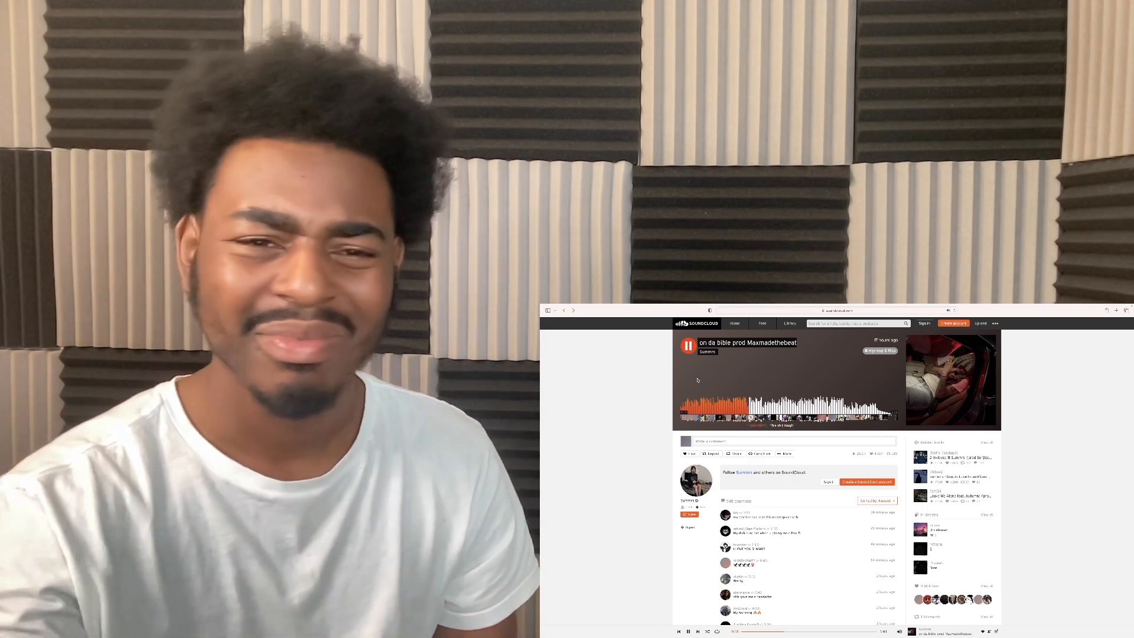
left_click(688, 346)
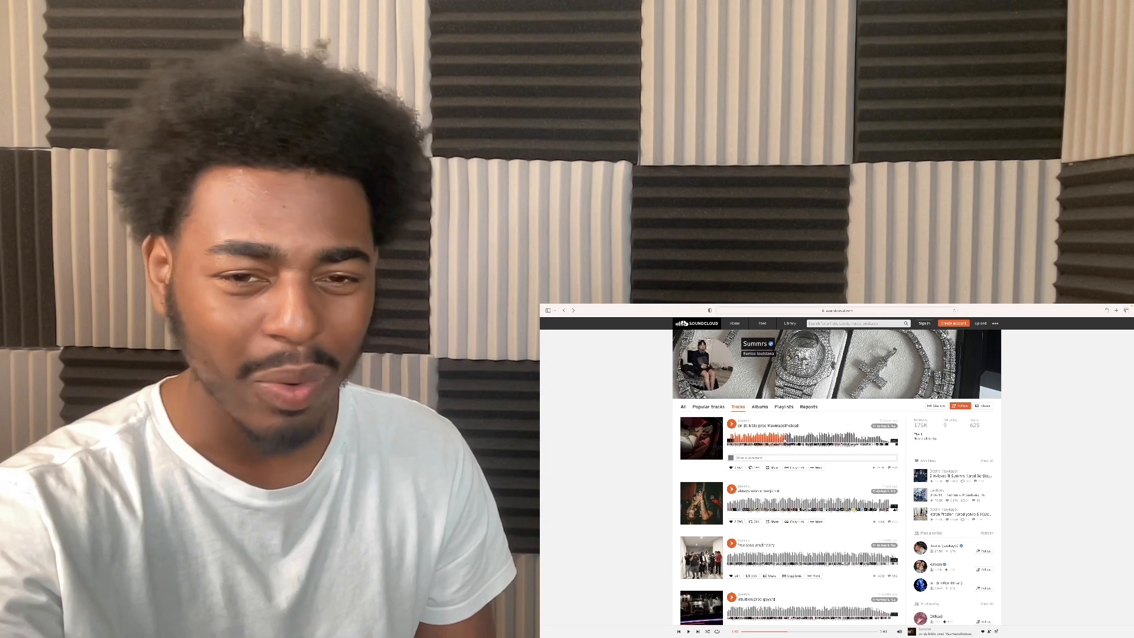
left_click(731, 423)
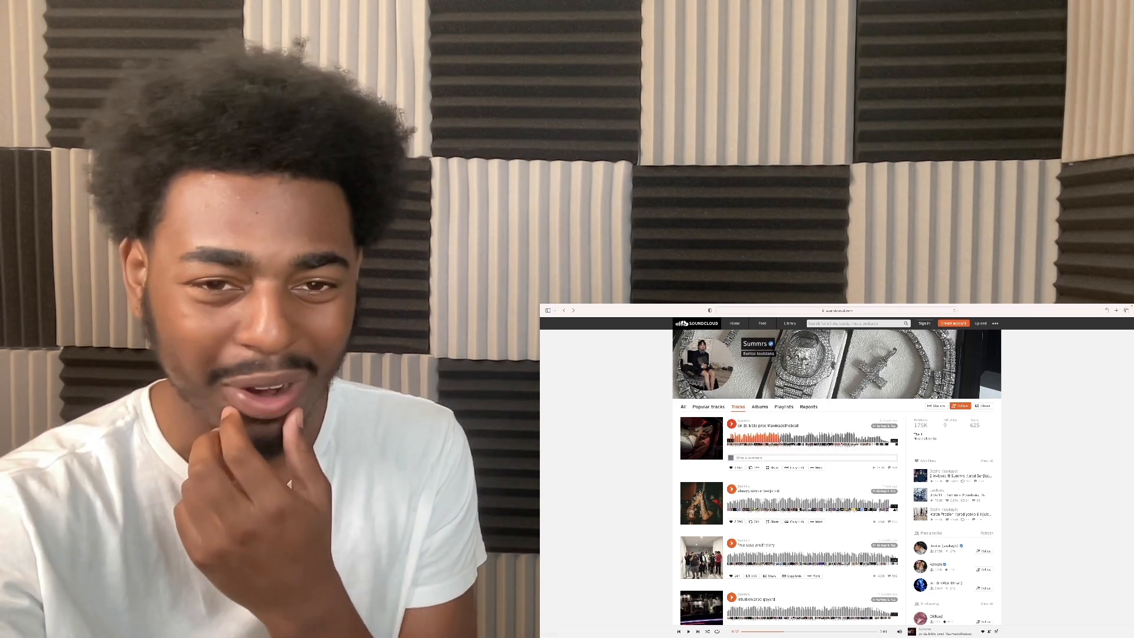
left_click(731, 423)
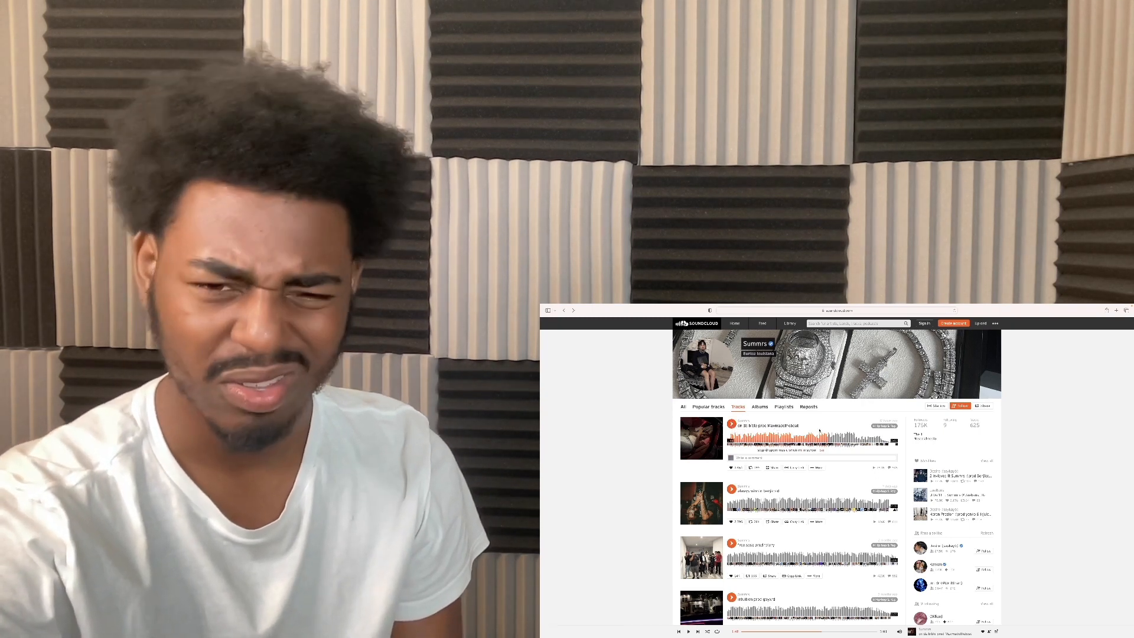
left_click(730, 423)
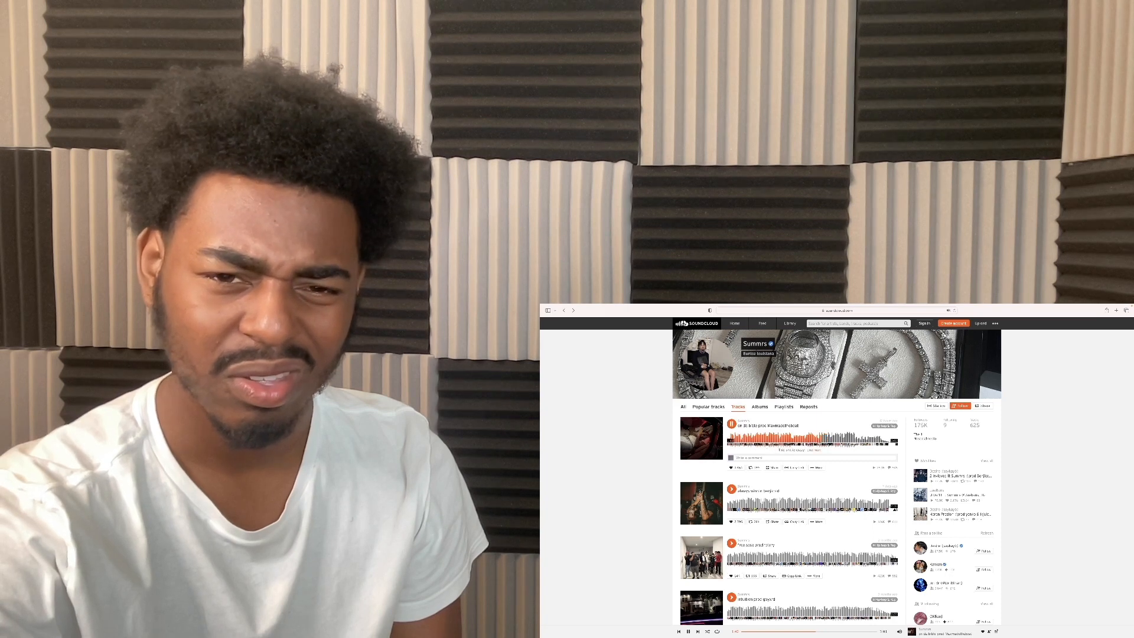